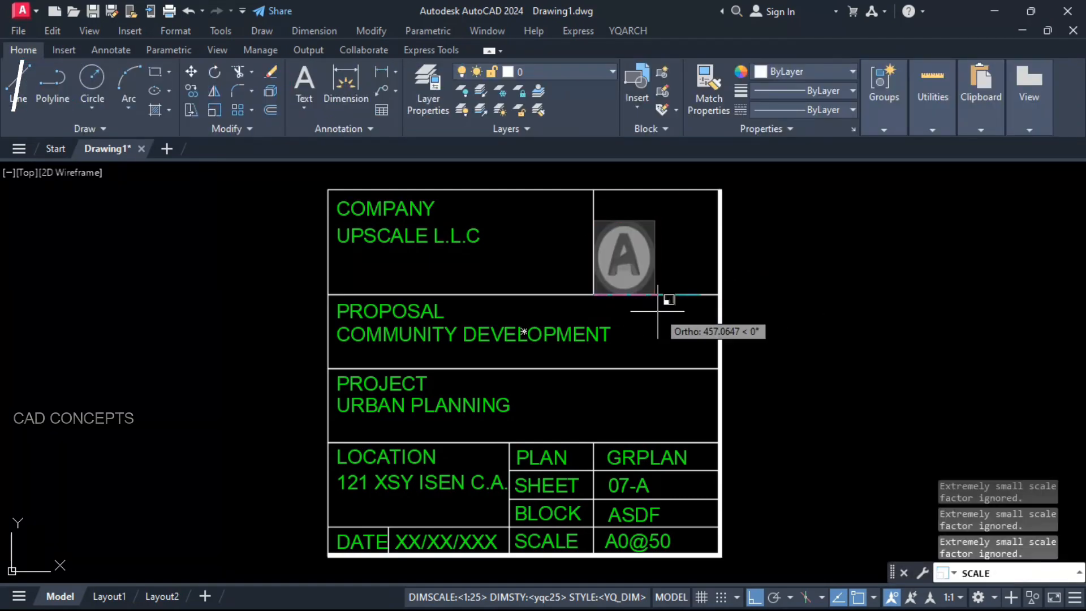
Start the SCALE command on the title block, then cancel it to reach the bathroom plan
type("SC")
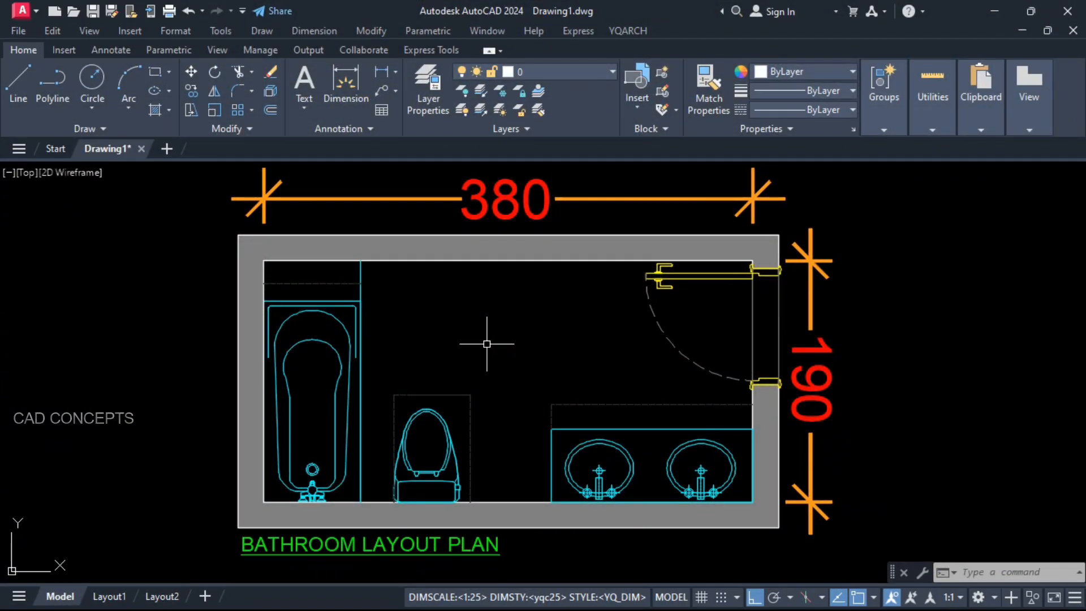
left_click(311, 381)
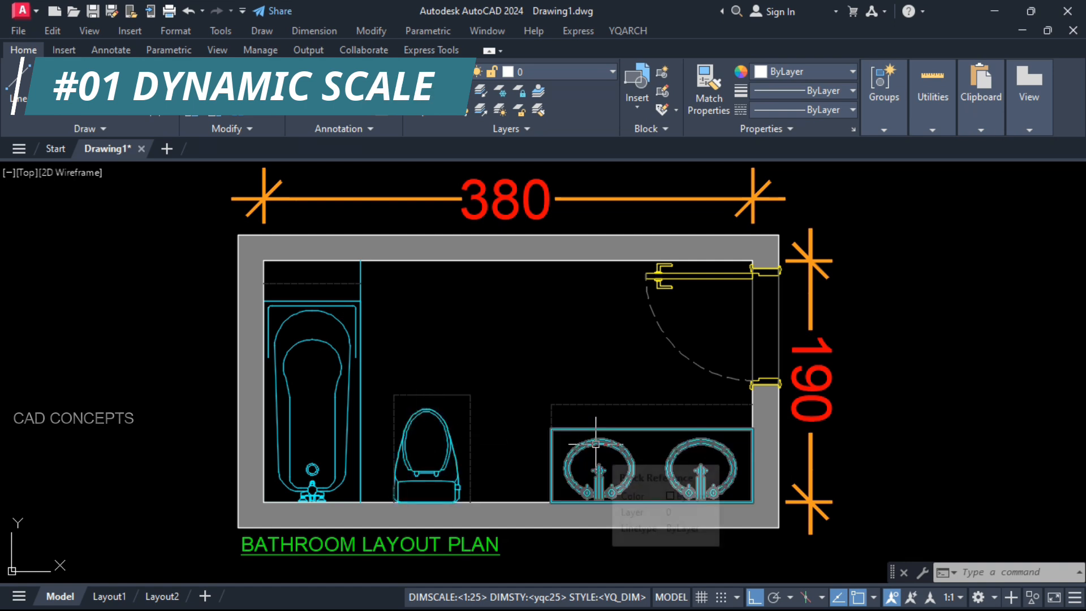
mouse_move(491, 409)
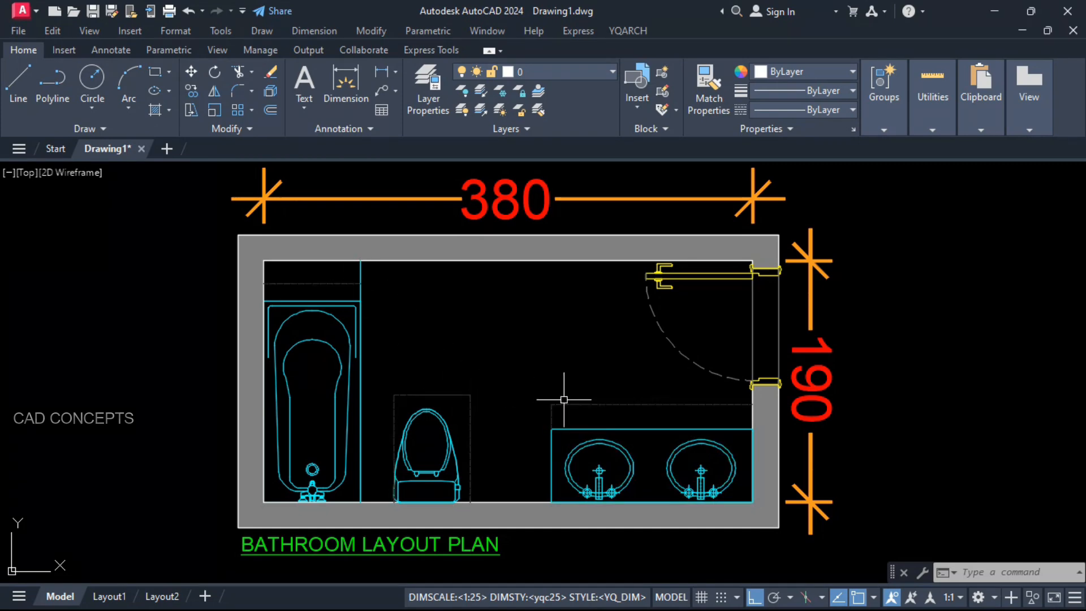
mouse_move(568, 407)
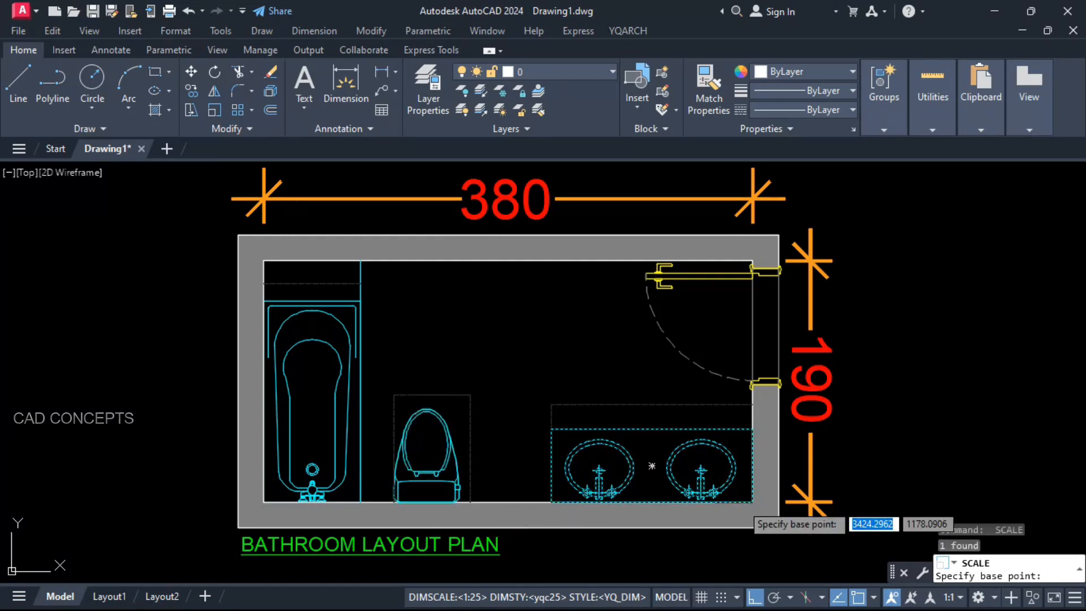
left_click(652, 465)
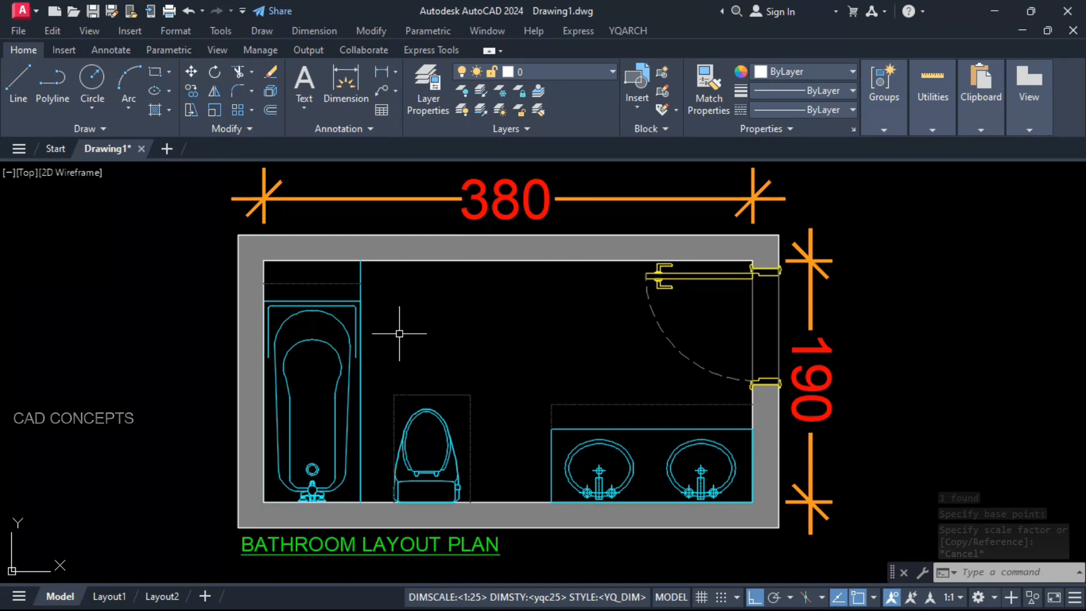
Run YQArch's SCX directional scale and pick a bathroom fixture to fit its space
type("SCX")
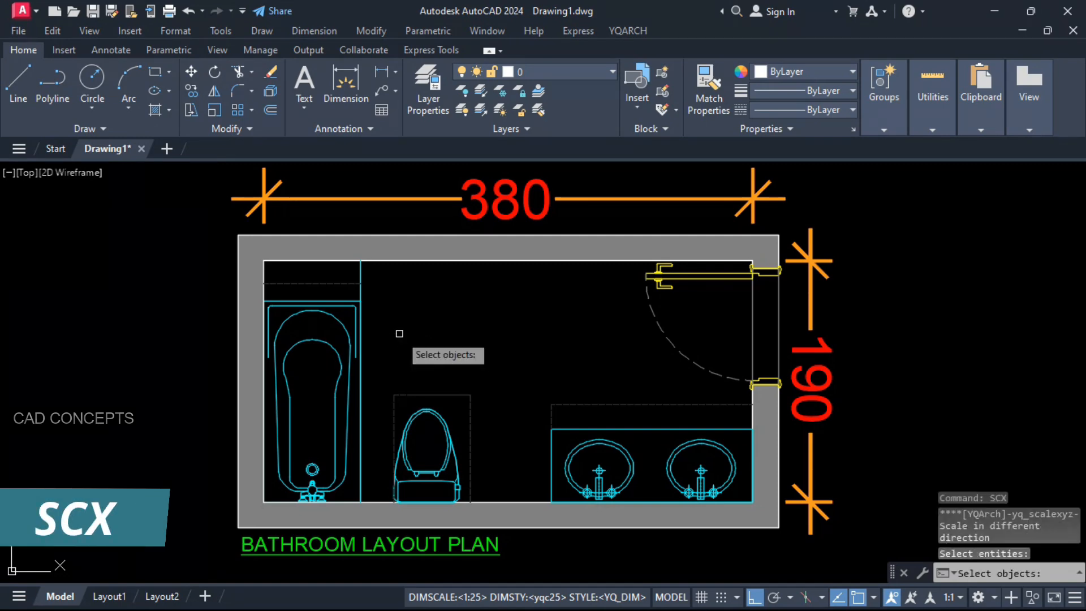
left_click(312, 380)
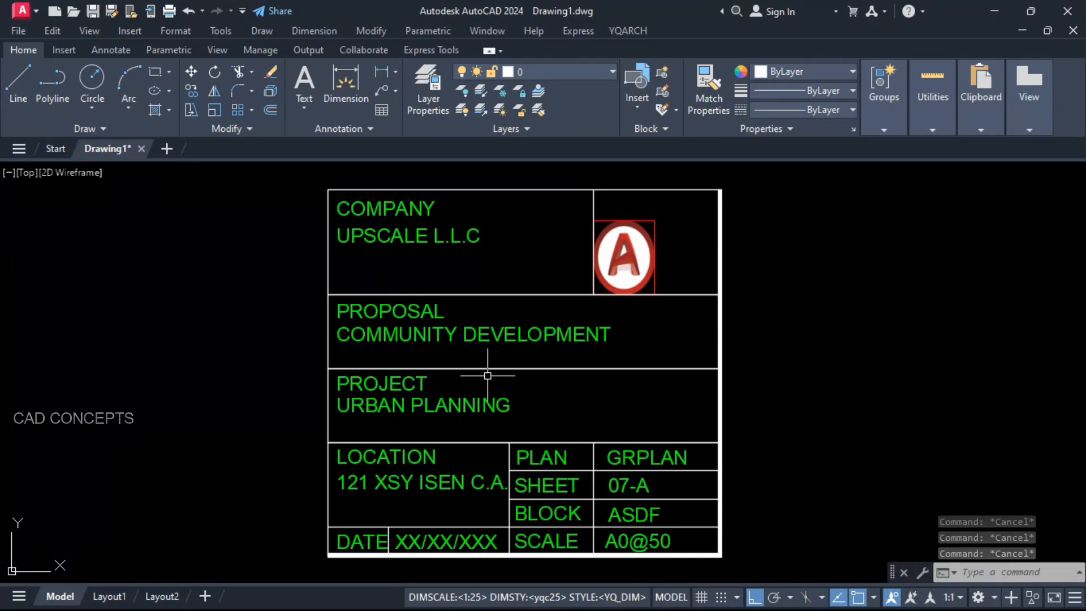
Stretch the company logo with SCX's rectangle-match option to fill the top-right cell
left_click(623, 258)
type("SCX")
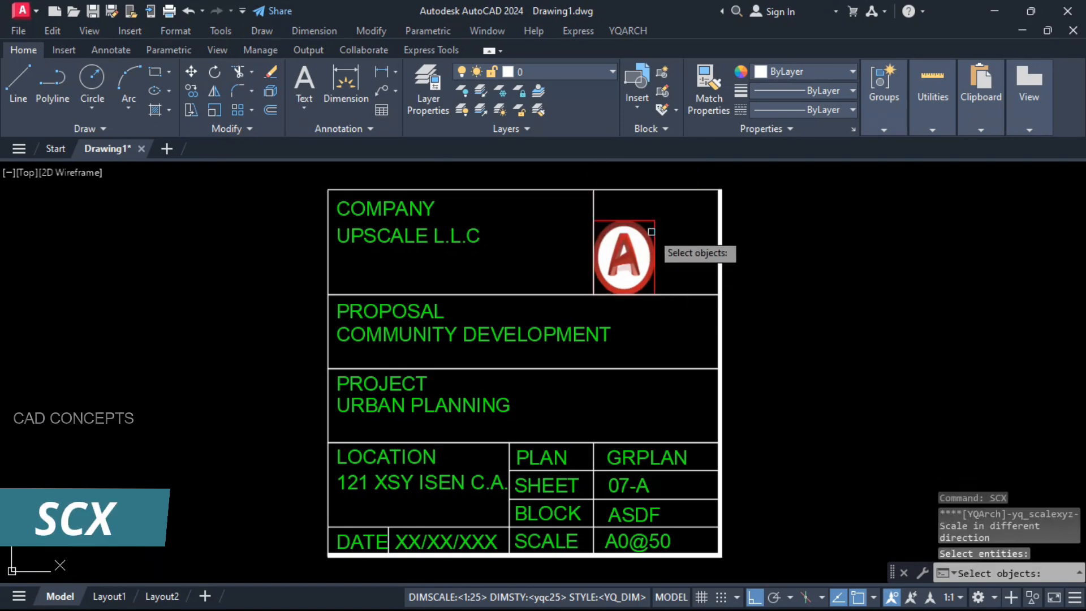
left_click(623, 256)
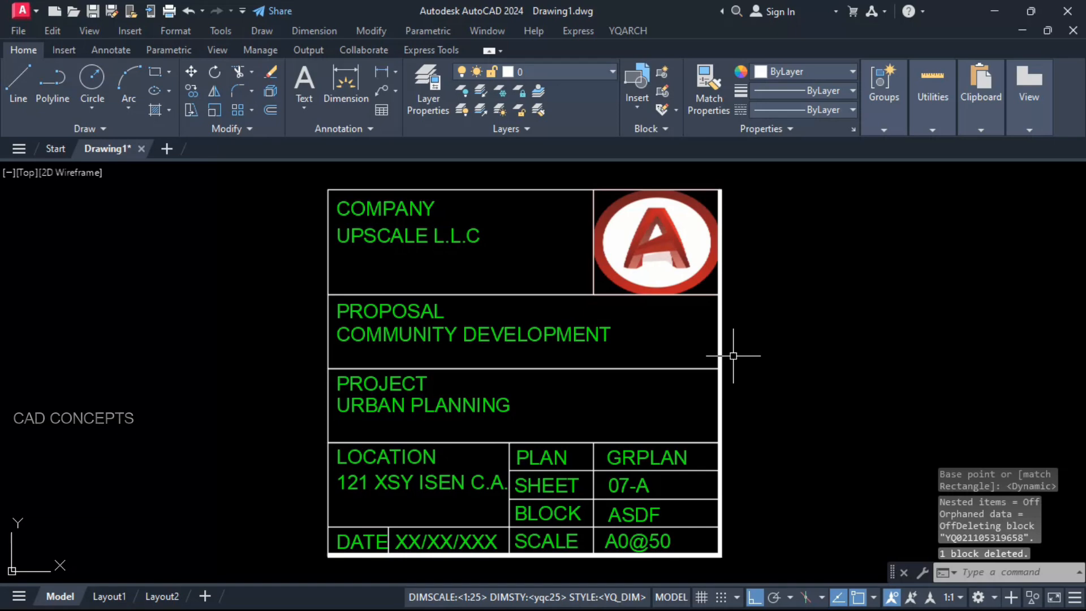
mouse_move(710, 220)
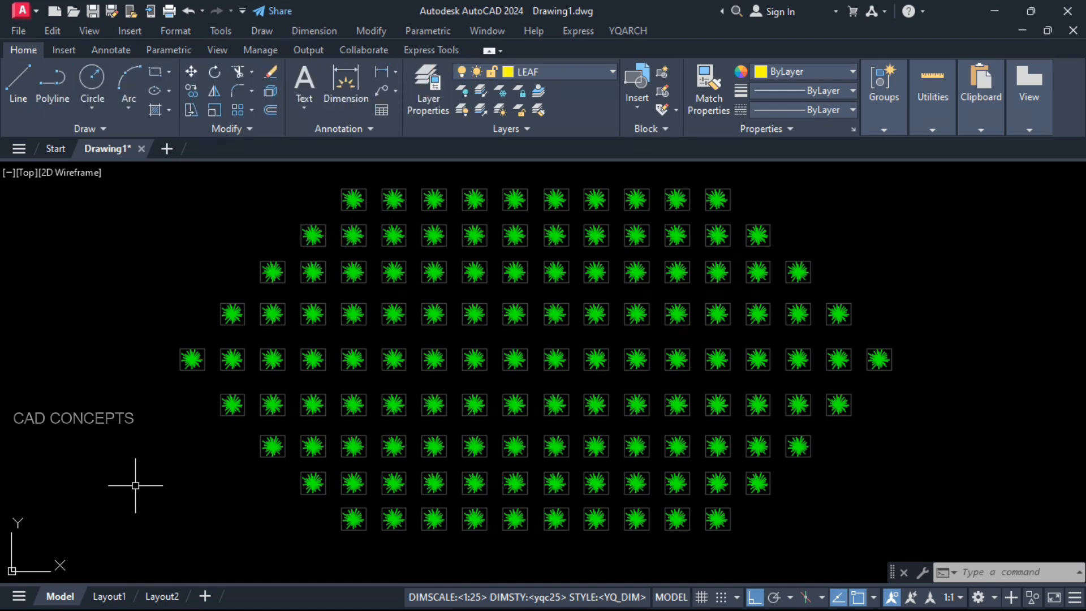
type("SCALE")
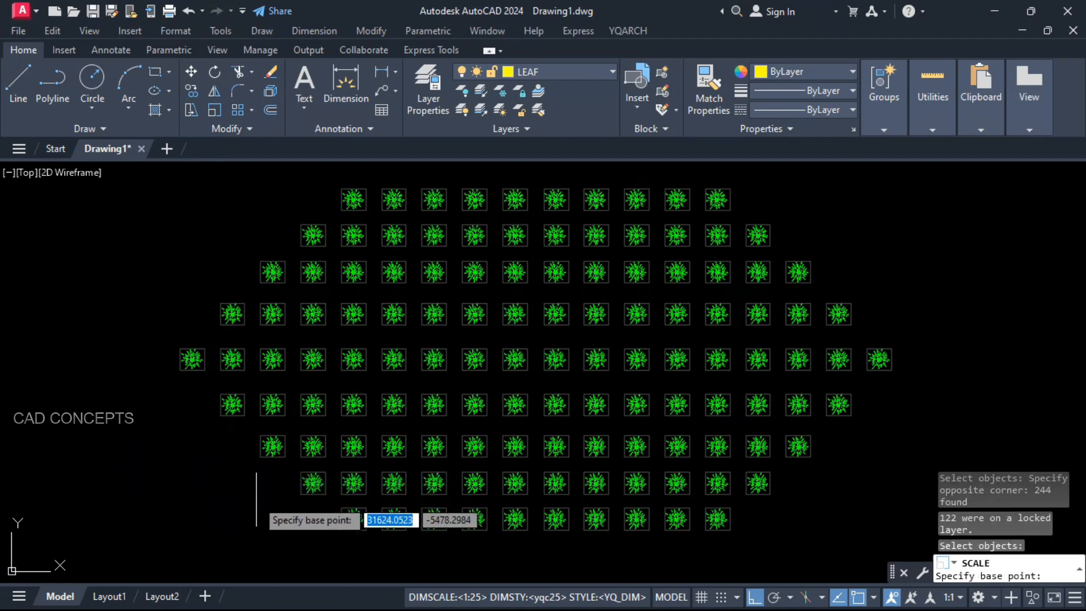
left_click(440, 450)
type("ASC")
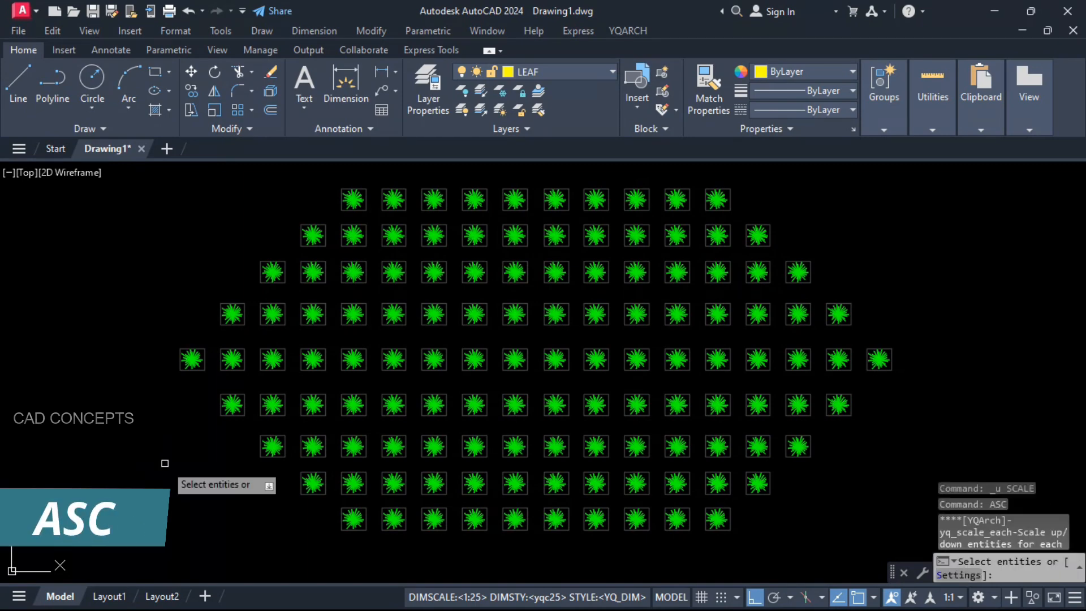
Rescale the leaf symbols in place with ASC using factors .6 and then .8 on the Previous set
type("9099.9082")
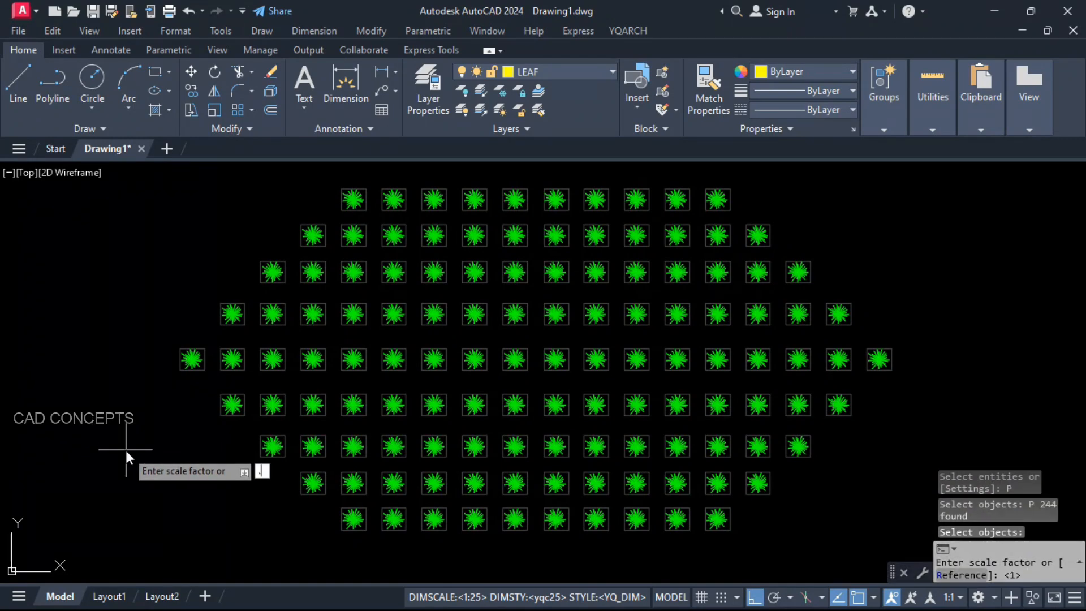
type(".6")
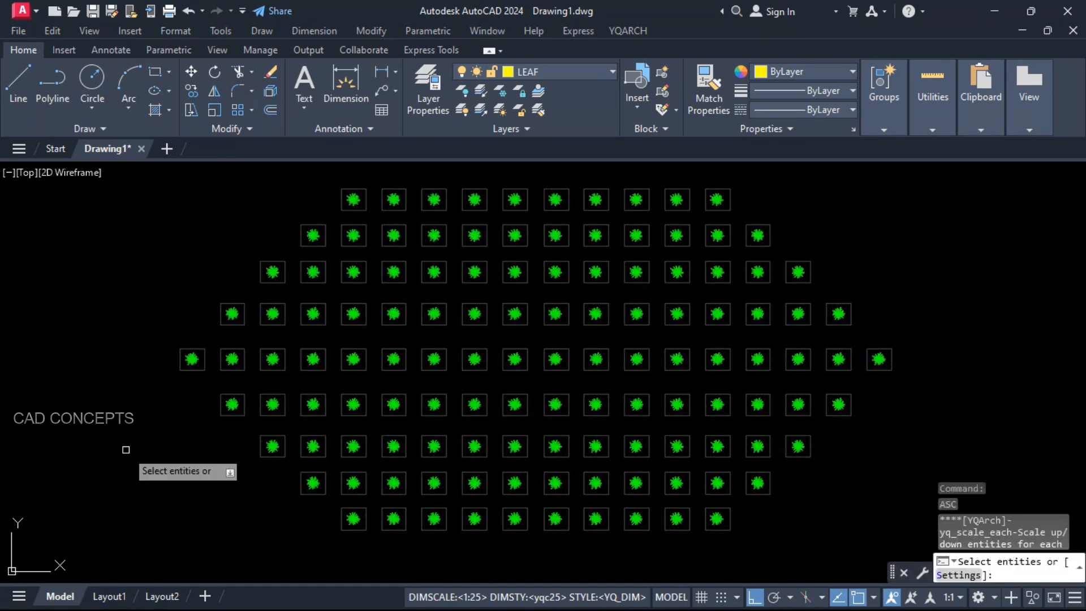
type("P")
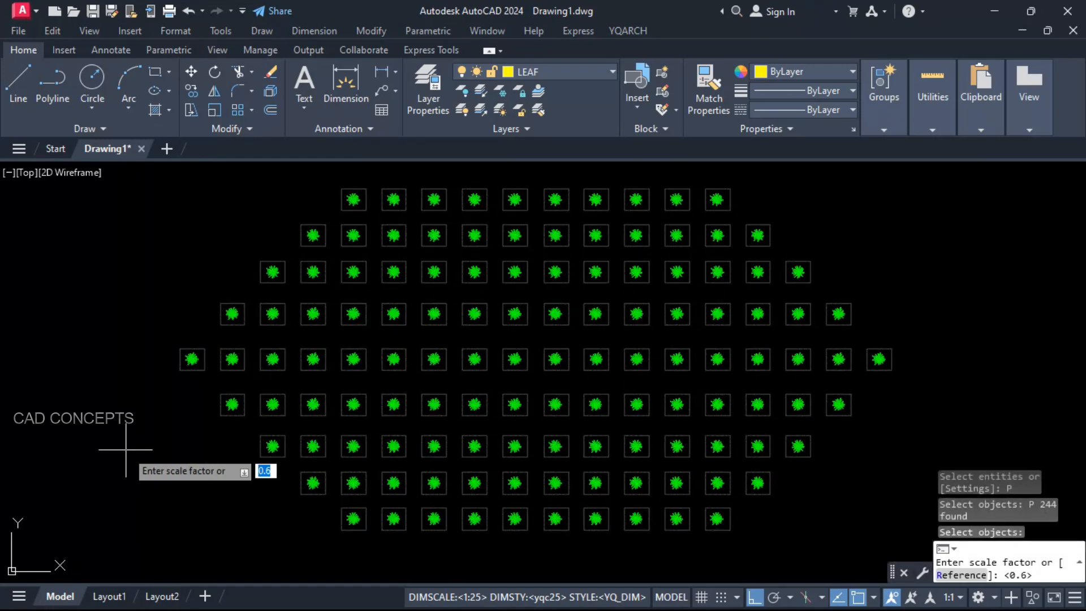
type(".8")
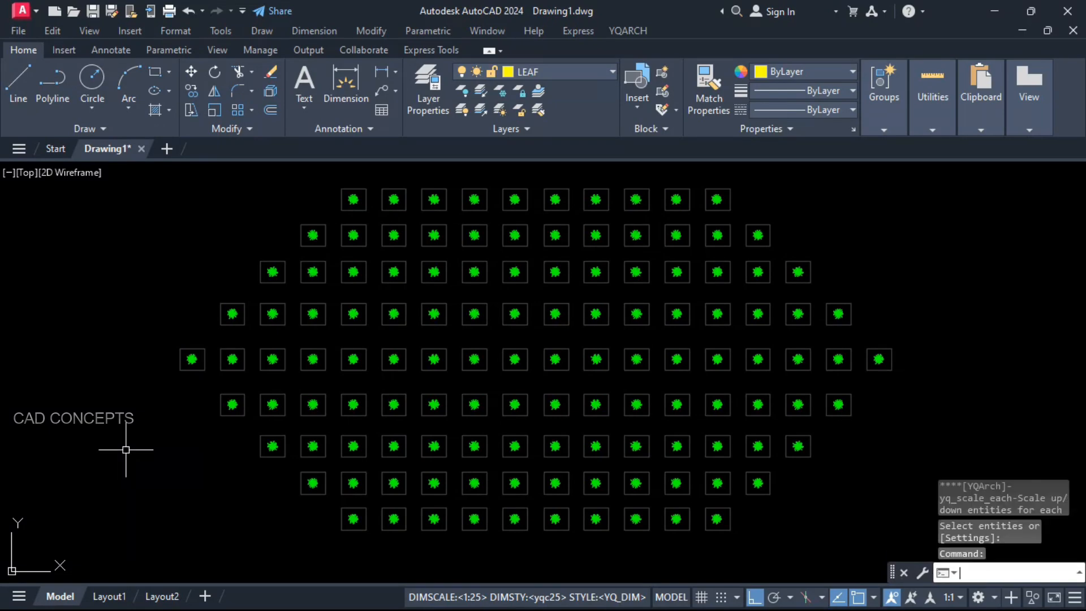
Undo and rerun ASC on the Previous selection with factor 2 so the leaves crowd together
type("P")
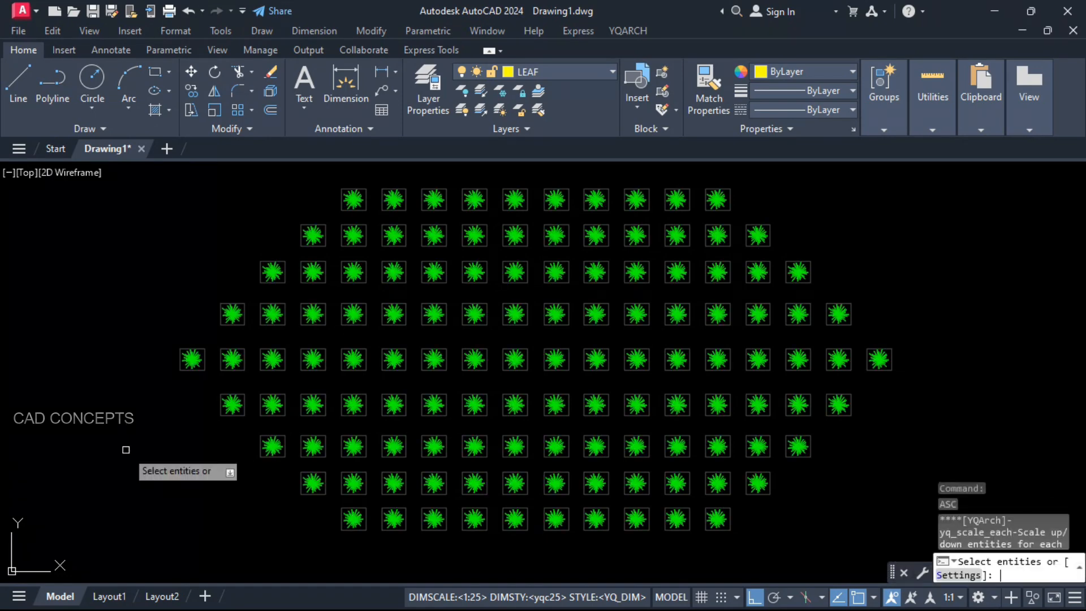
type("P")
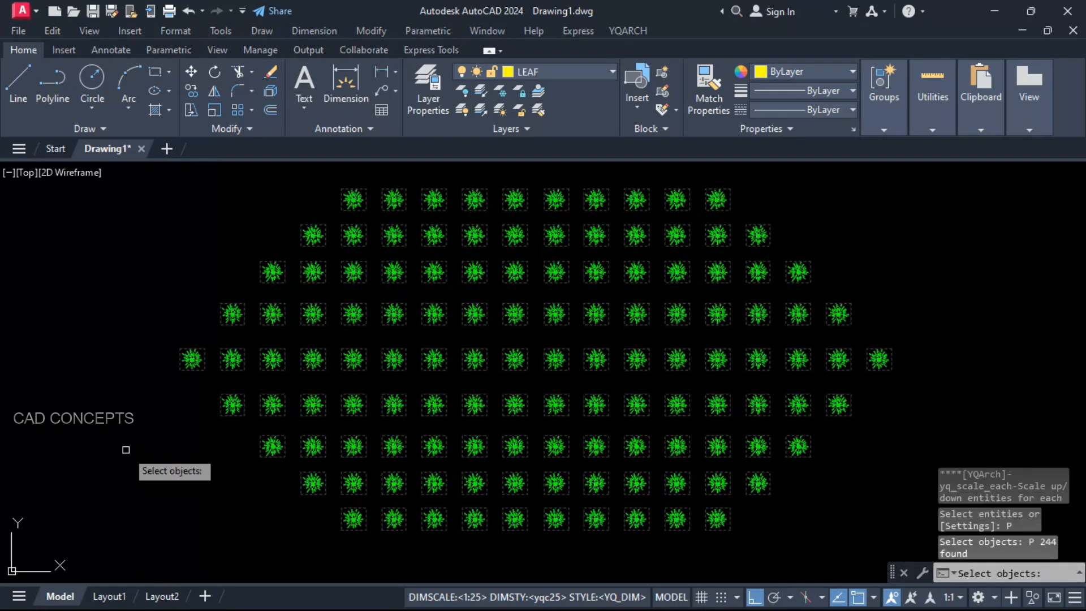
type("2")
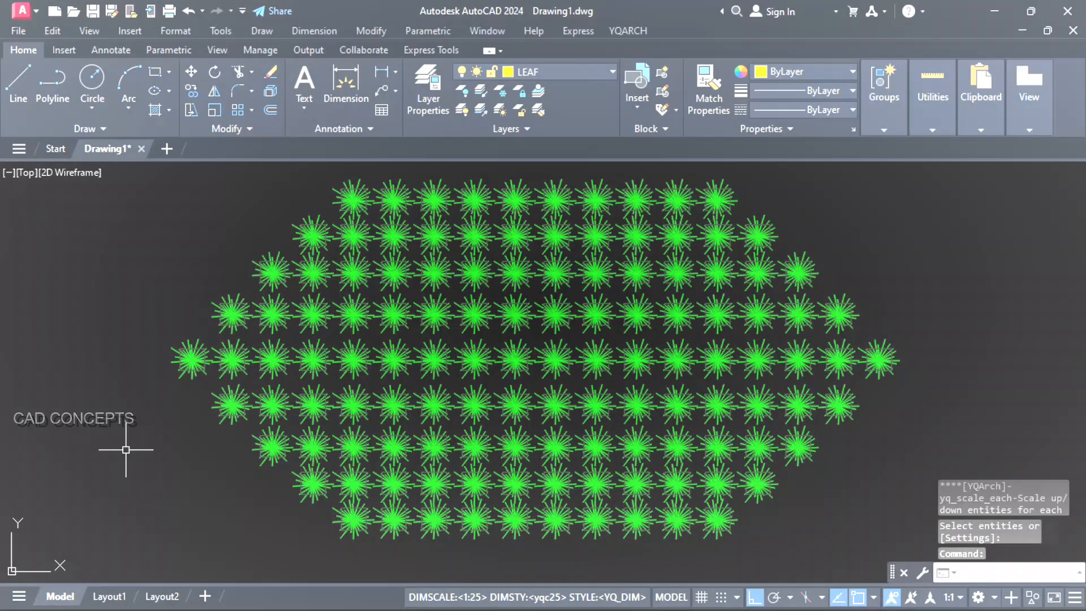
Enter a 0.5 factor, then deselect the YQARCH course cover image over the title block
type("0.5")
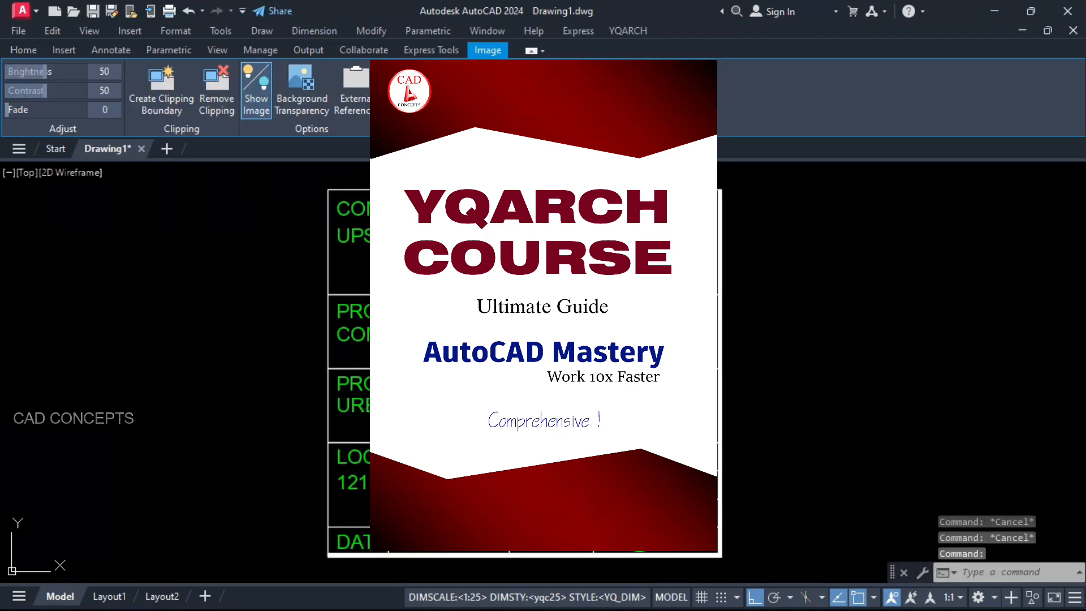
left_click(22, 49)
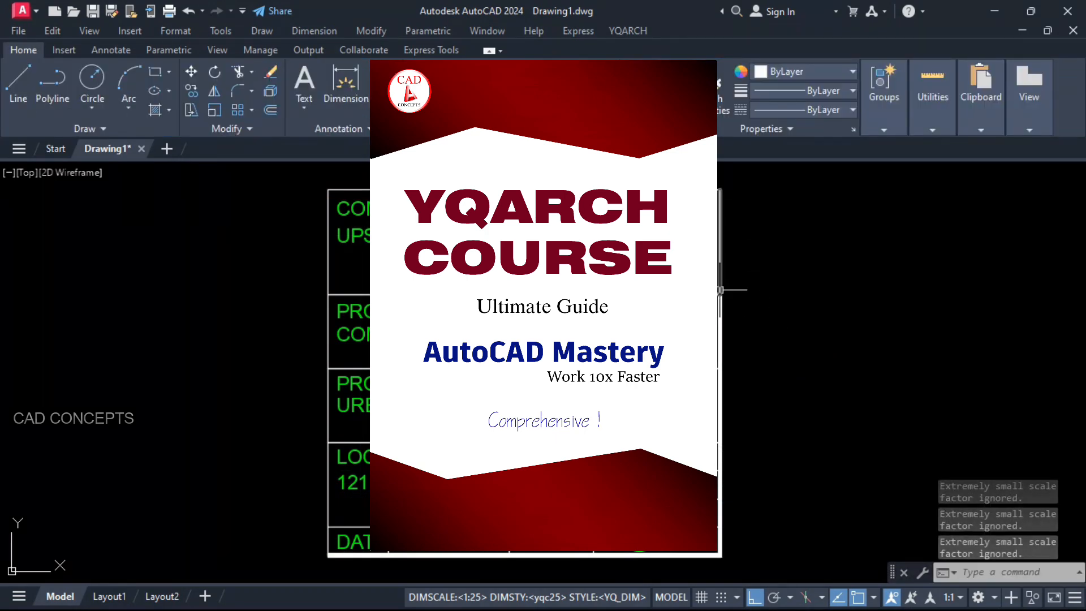